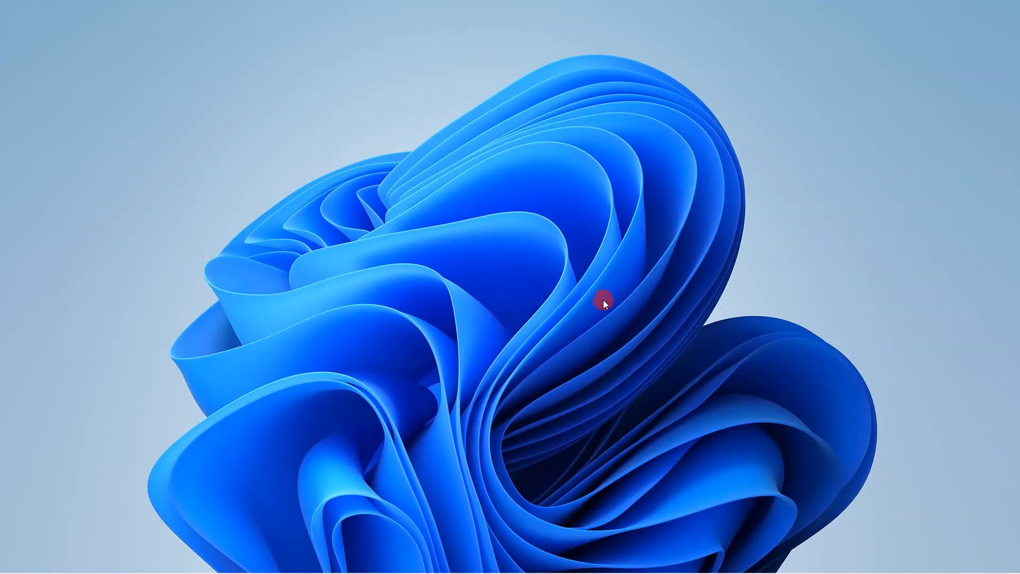
mouse_move(473, 203)
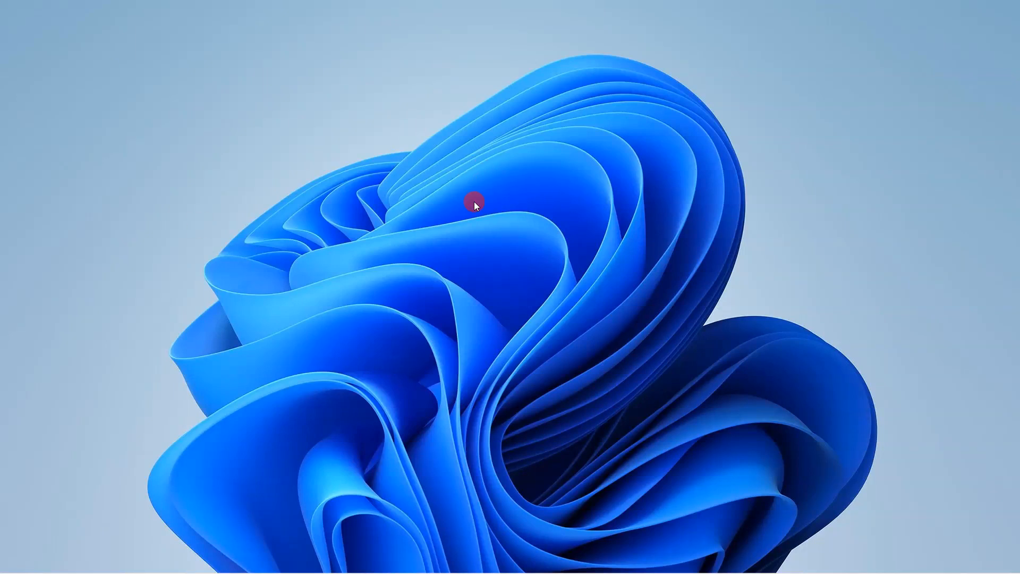
mouse_move(384, 141)
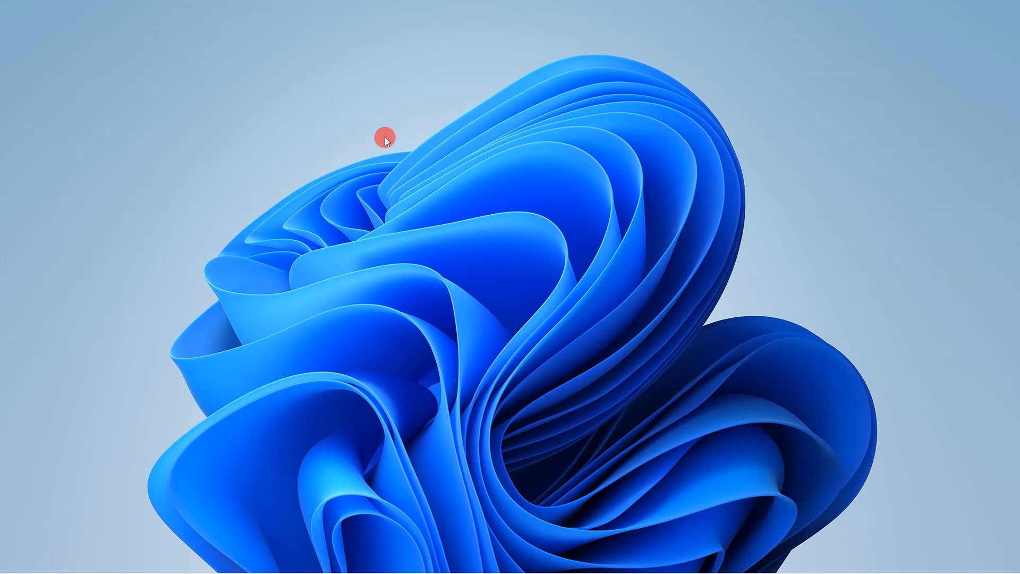
Refresh the desktop, then insert a 1 x 1 table into the blank document
right_click(385, 139)
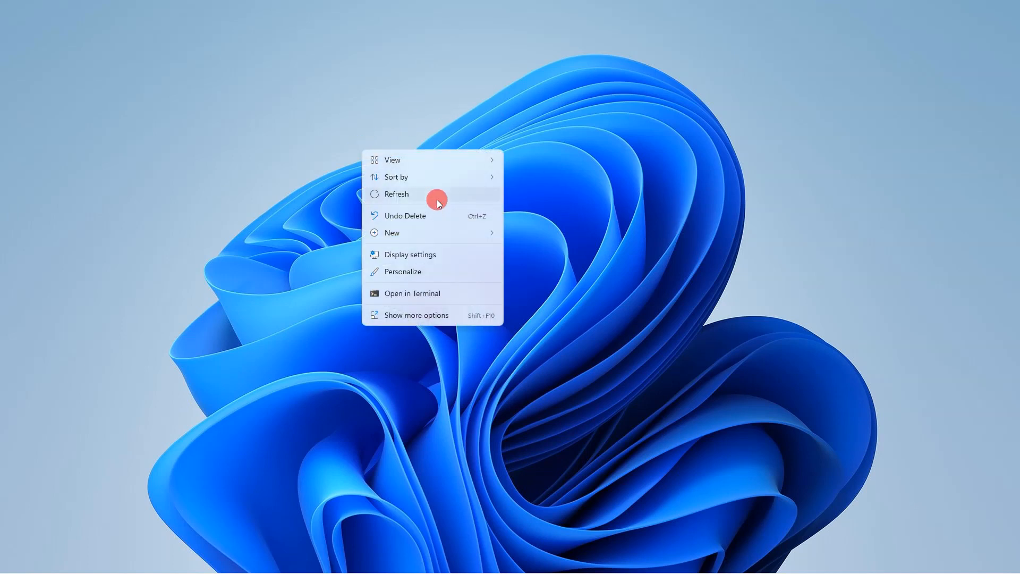
click(396, 194)
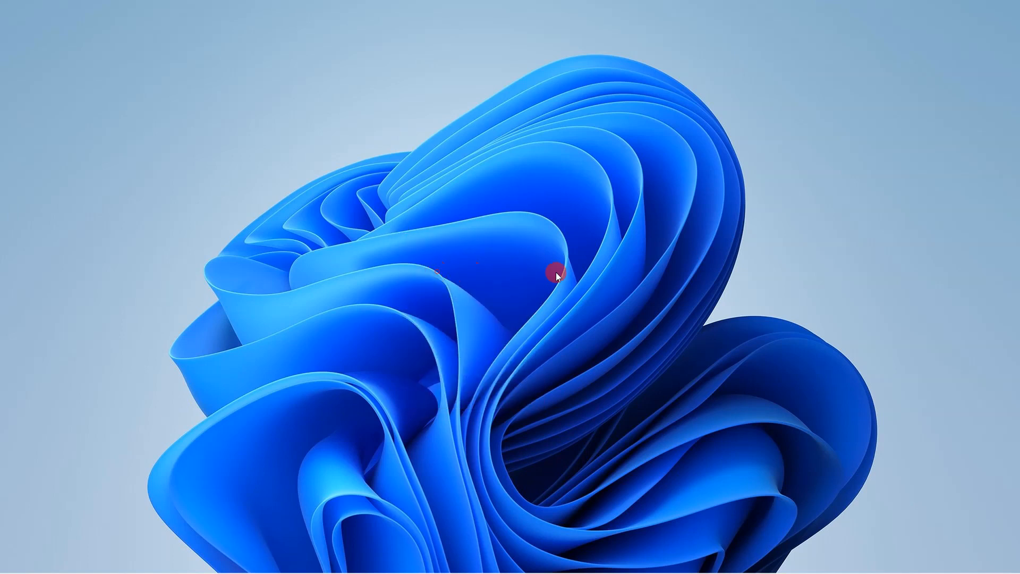
mouse_move(508, 293)
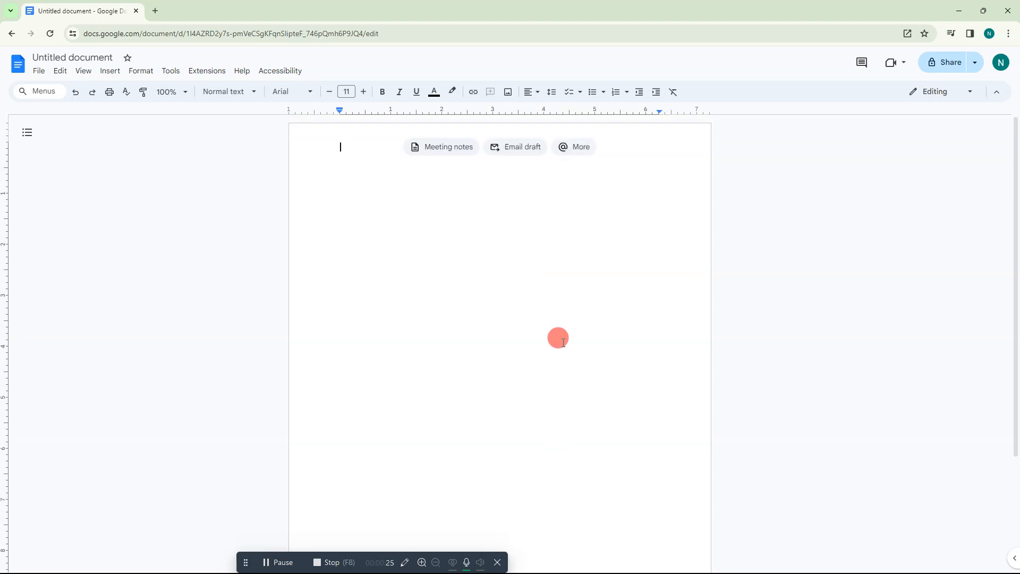
mouse_move(546, 338)
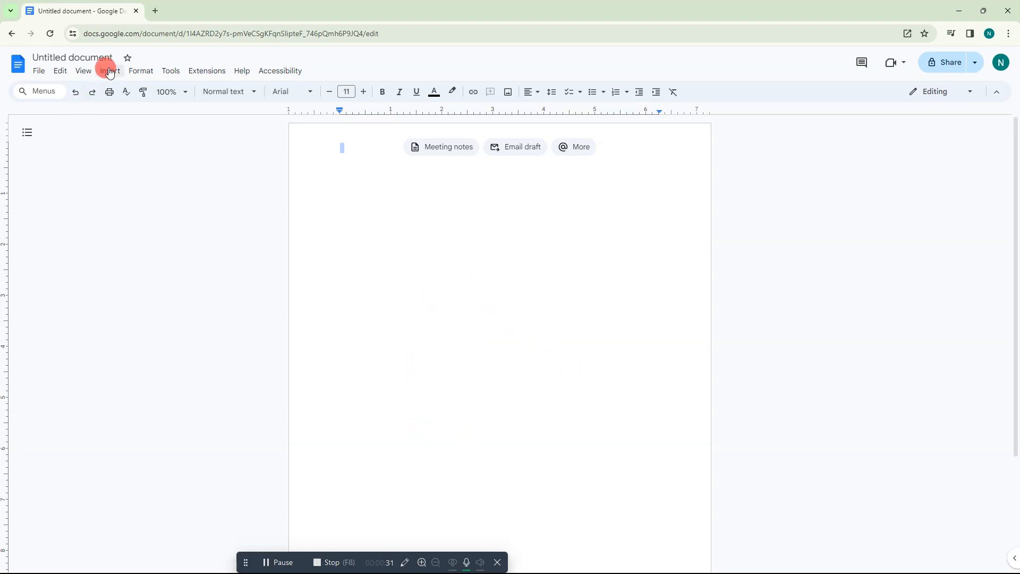
mouse_move(5, 142)
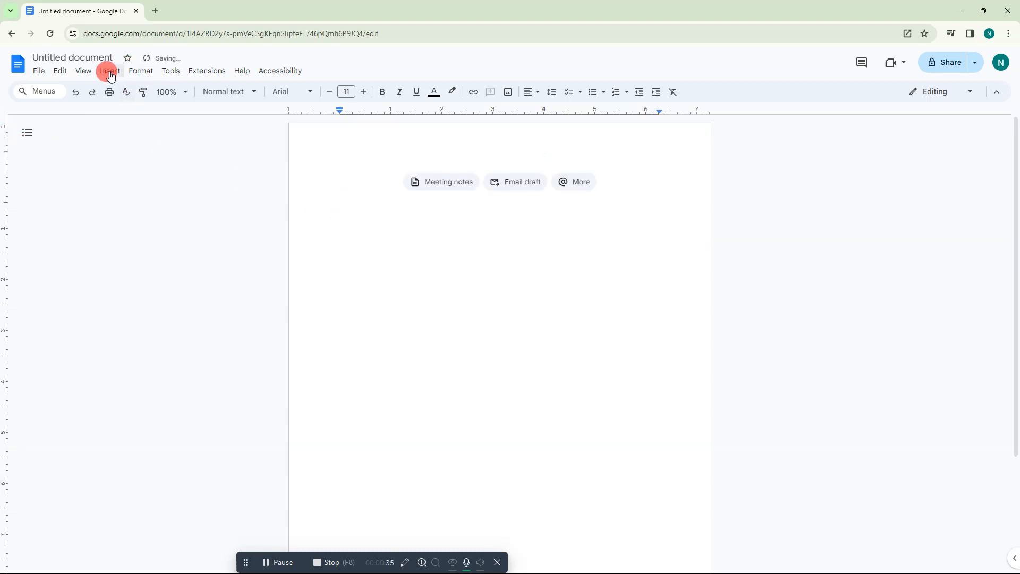
click(110, 70)
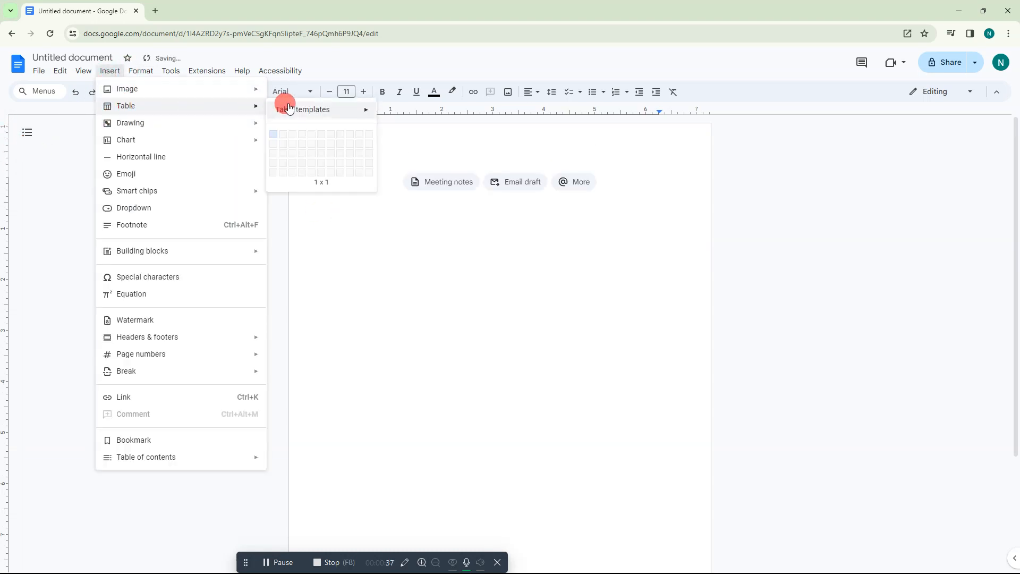
mouse_move(275, 136)
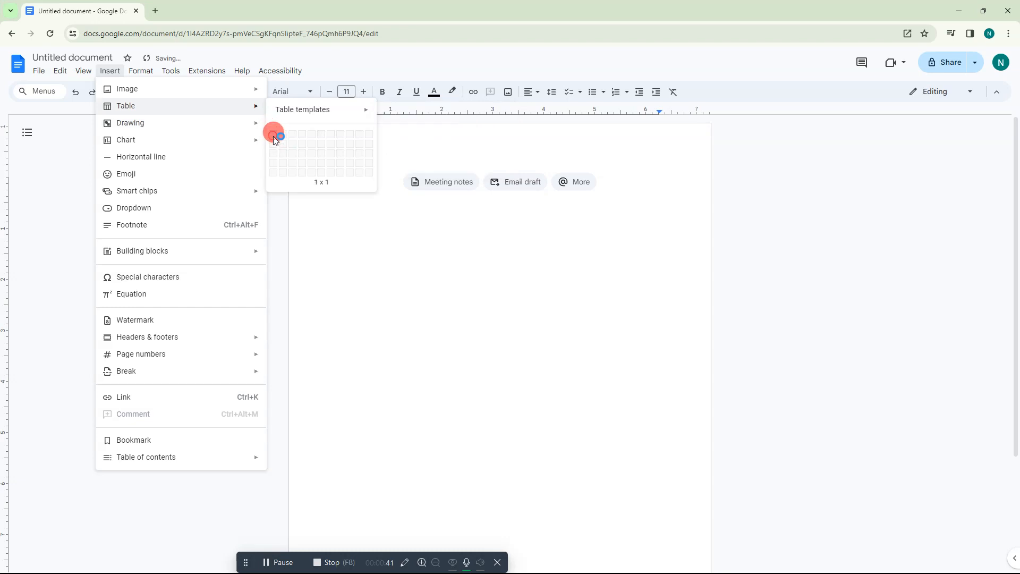
click(275, 134)
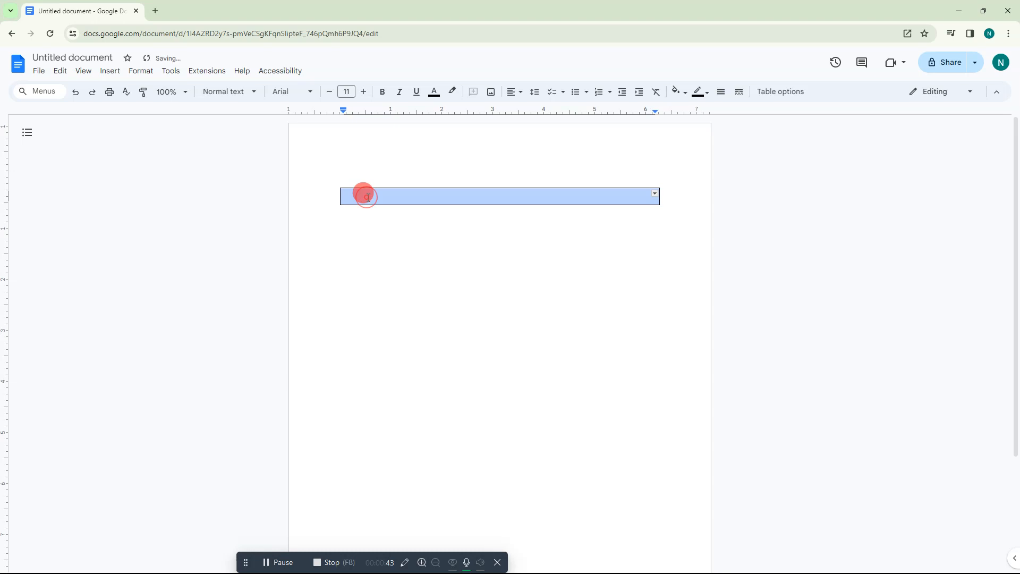
Type 'NETCAST WEBTECH ZONE THANKS FOR WATCHING' into the single table cell
click(420, 196)
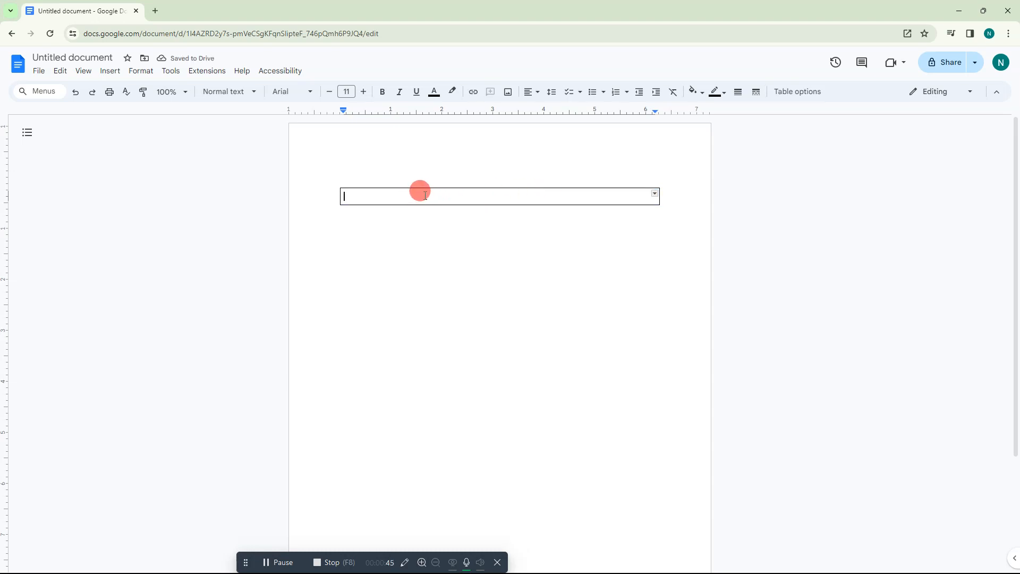
text(NET)
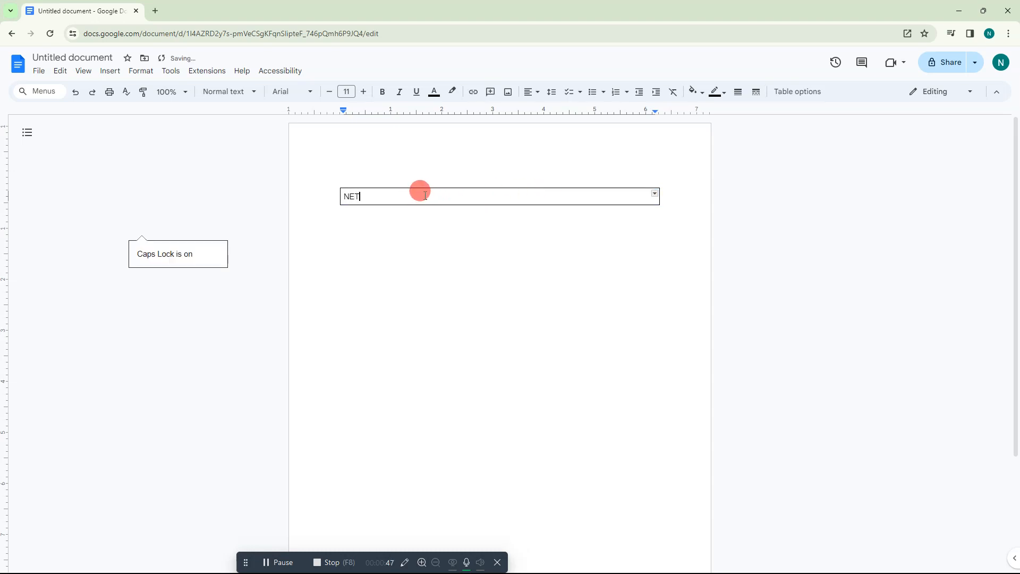
text(CAST WEB)
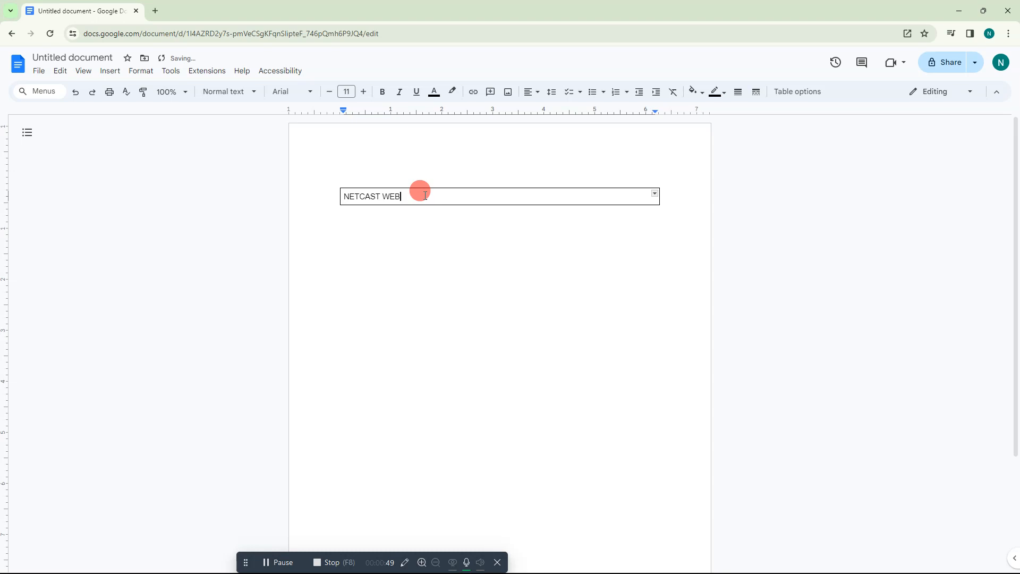
text(TECH ZOE)
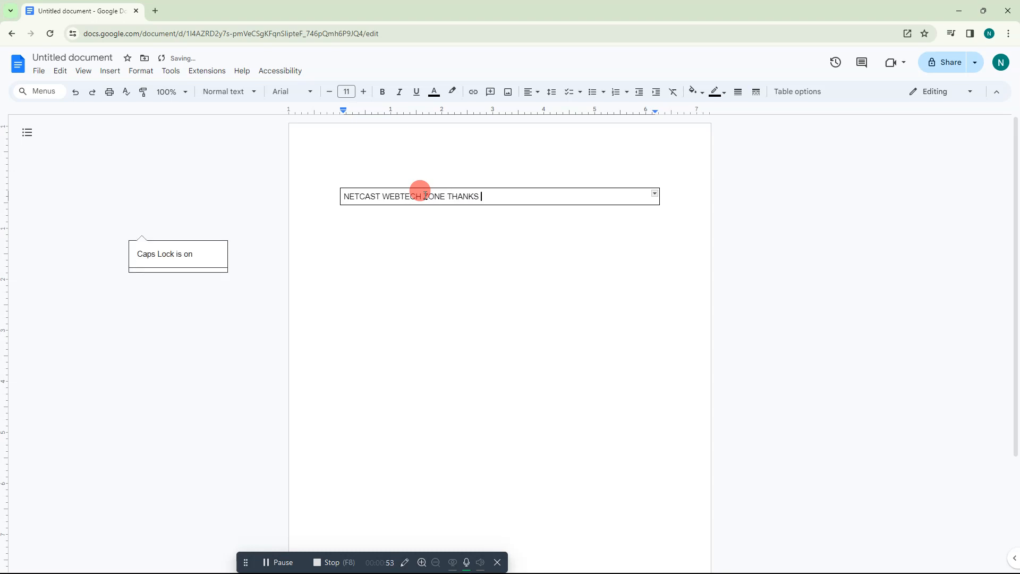
text(FOR WACHING)
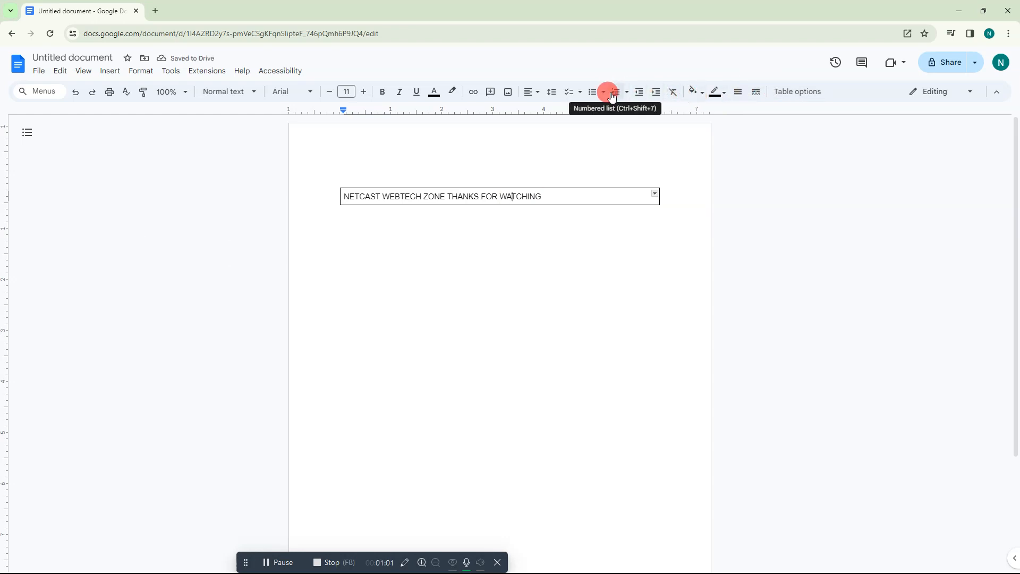
mouse_move(530, 91)
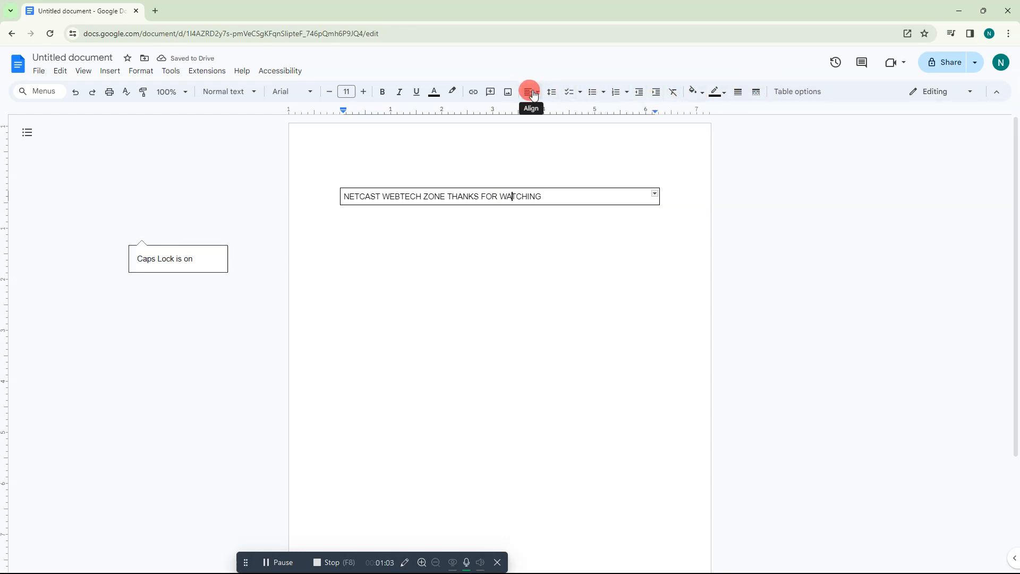
Apply center alignment to the text inside the table cell
click(528, 90)
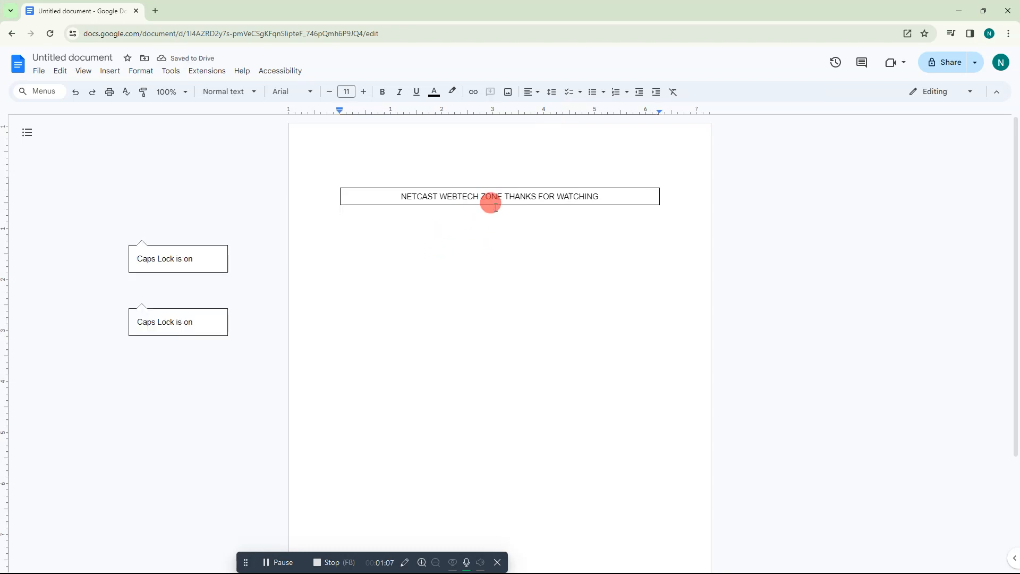
click(485, 197)
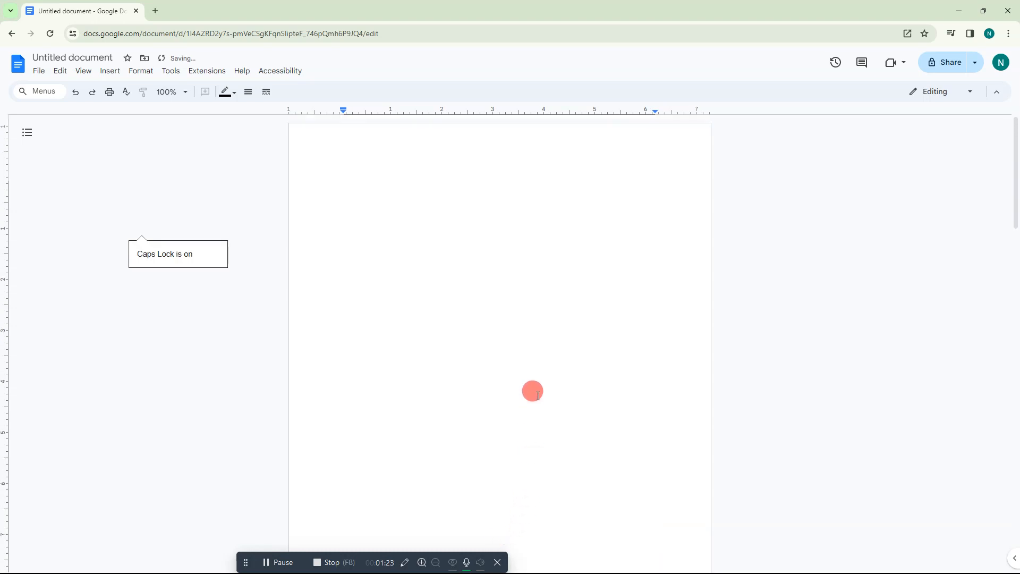
Undo to restore the one-cell table, then type NETCAST WEBTECH ZONE THANKS FOR WATCHING in capitals
key(ctrl+z)
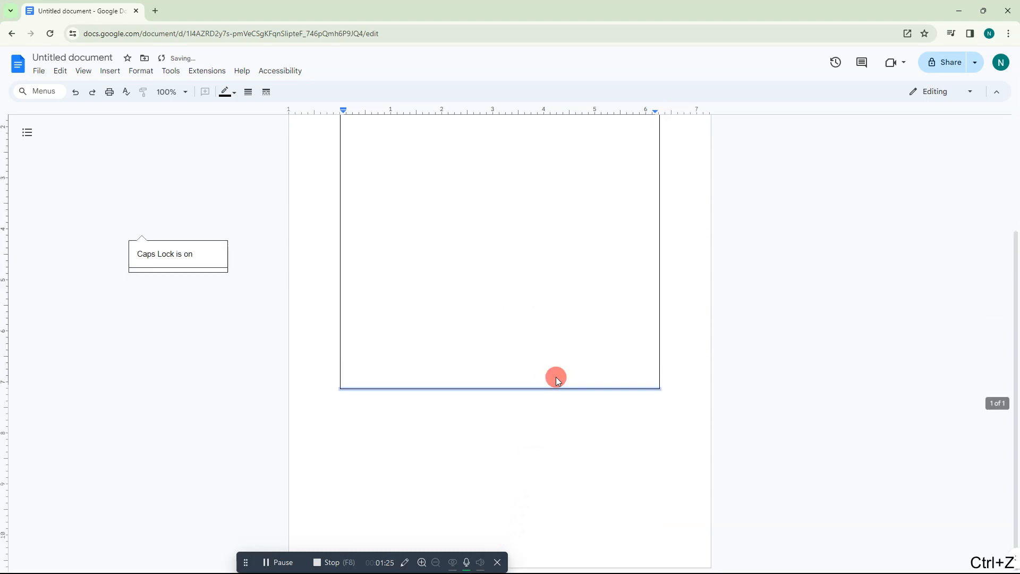
click(556, 378)
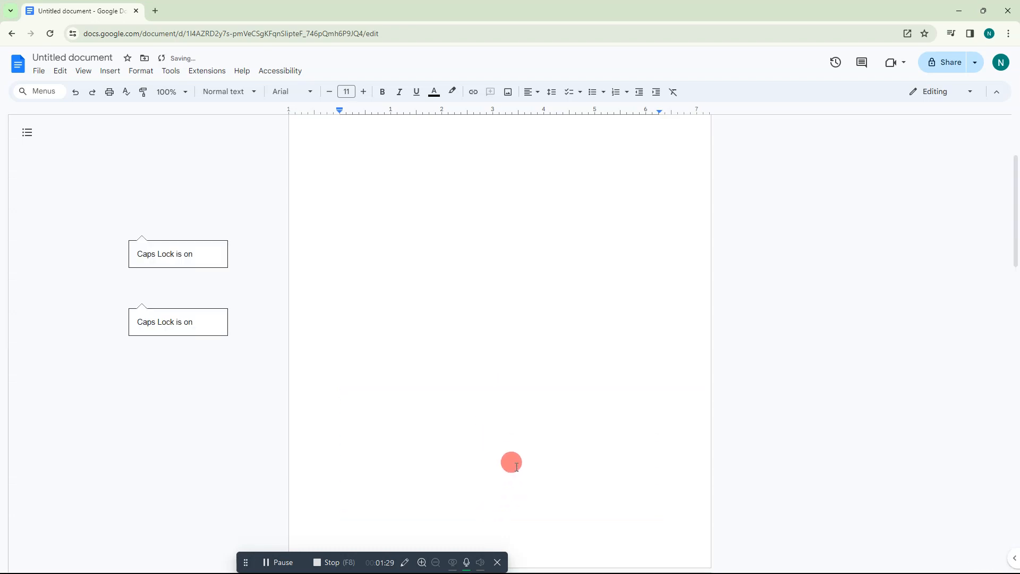
key(ctrl+z)
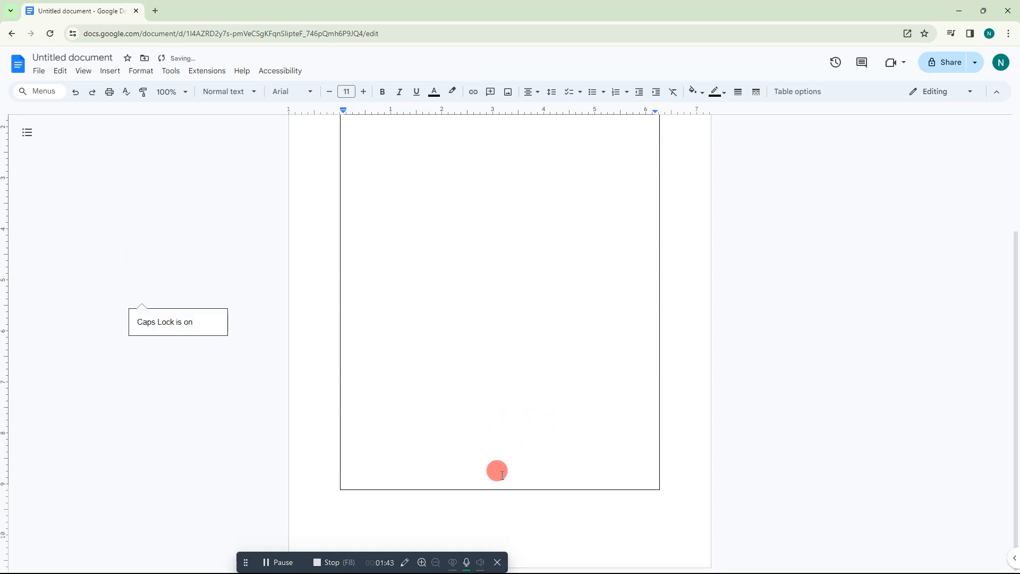
mouse_move(458, 483)
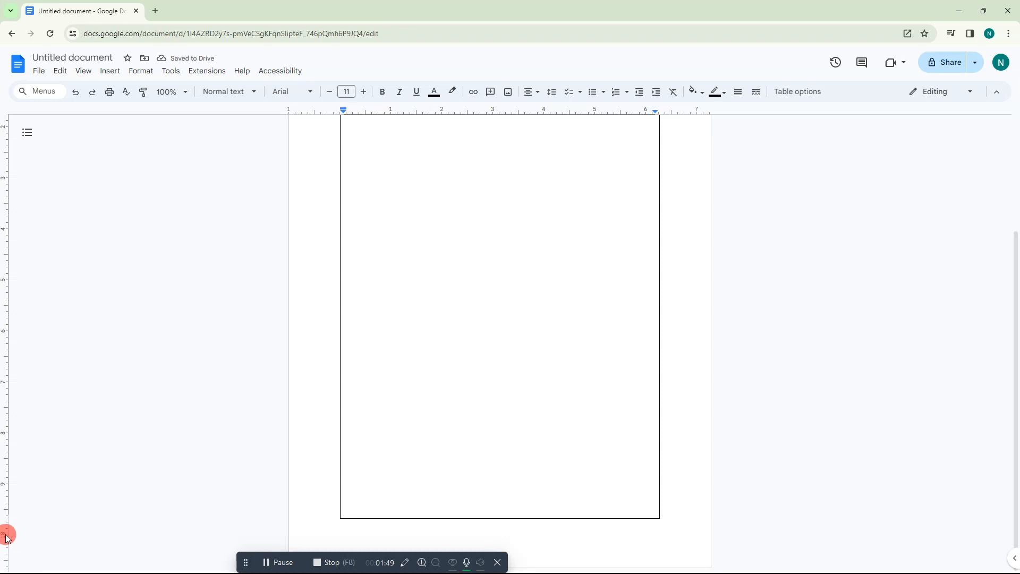
key(capslock)
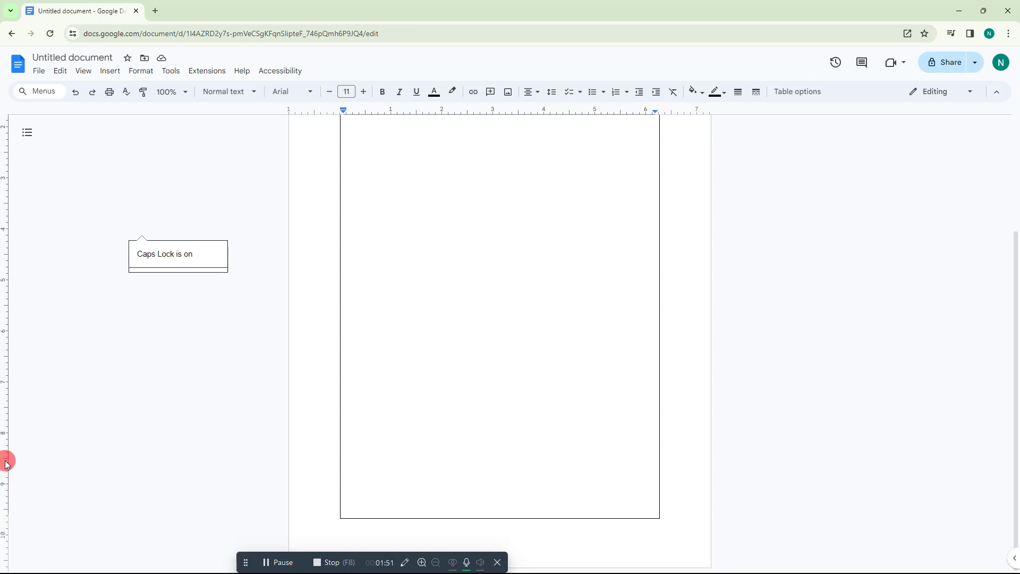
text(NETCAST WEBTECH ZONE THANKS FOR WATCHING)
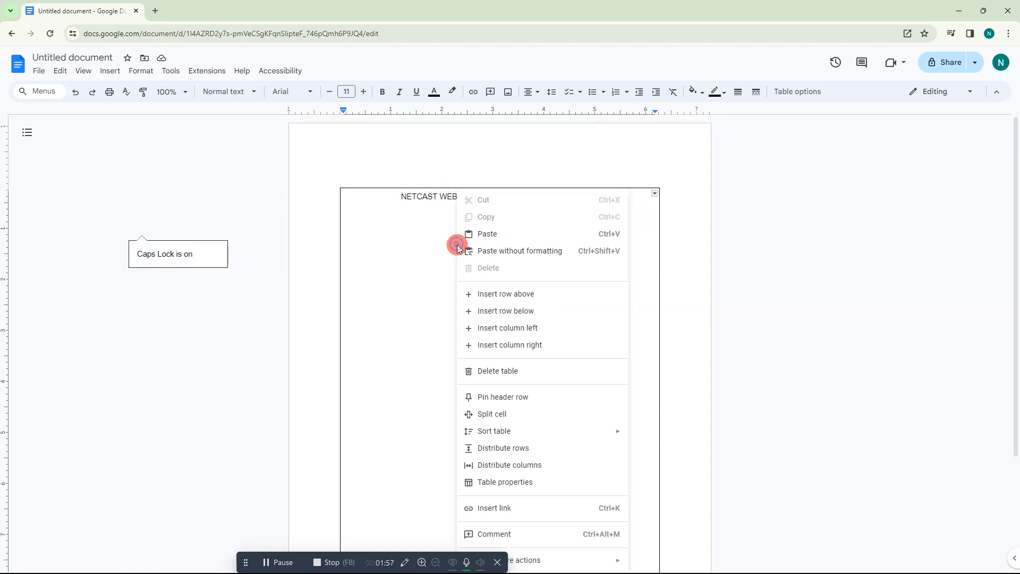
mouse_move(499, 482)
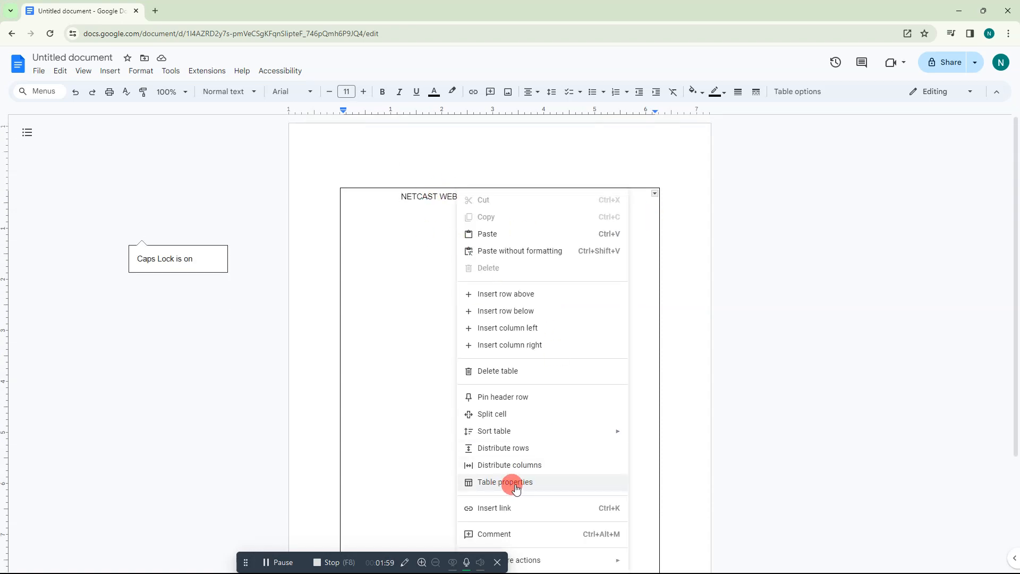
In Table properties, set the cell's vertical alignment to Middle
click(507, 482)
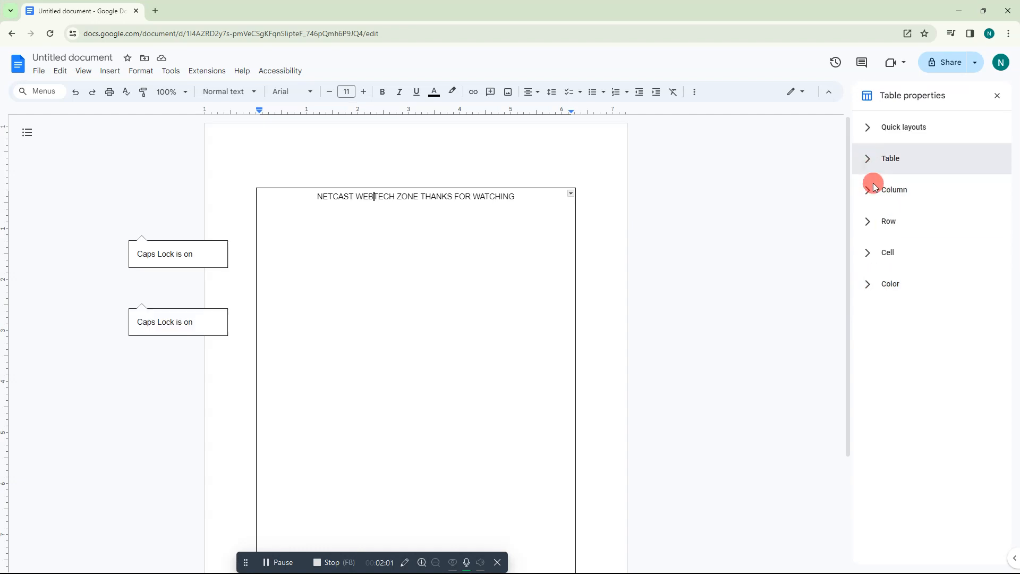
click(896, 190)
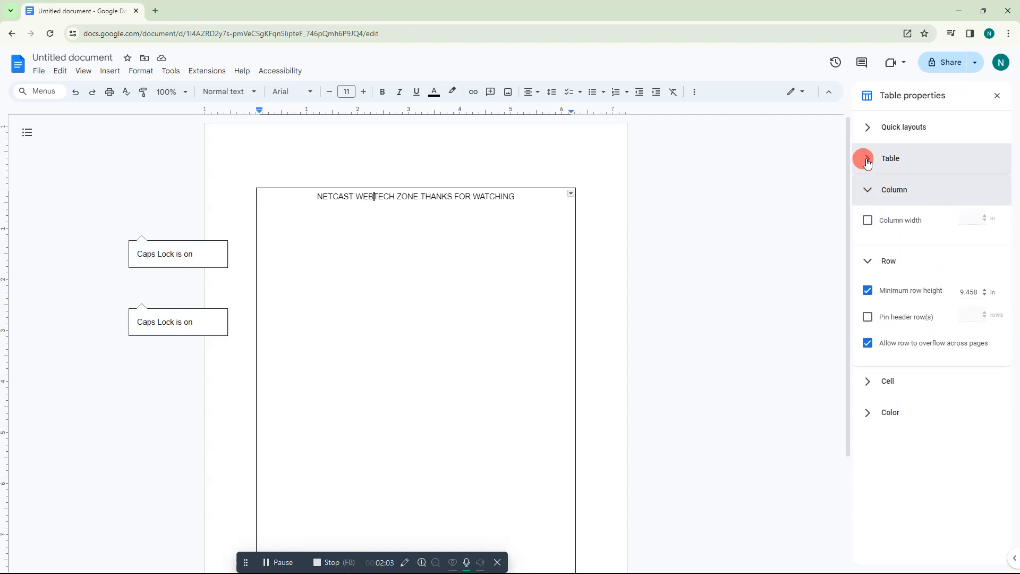
click(890, 159)
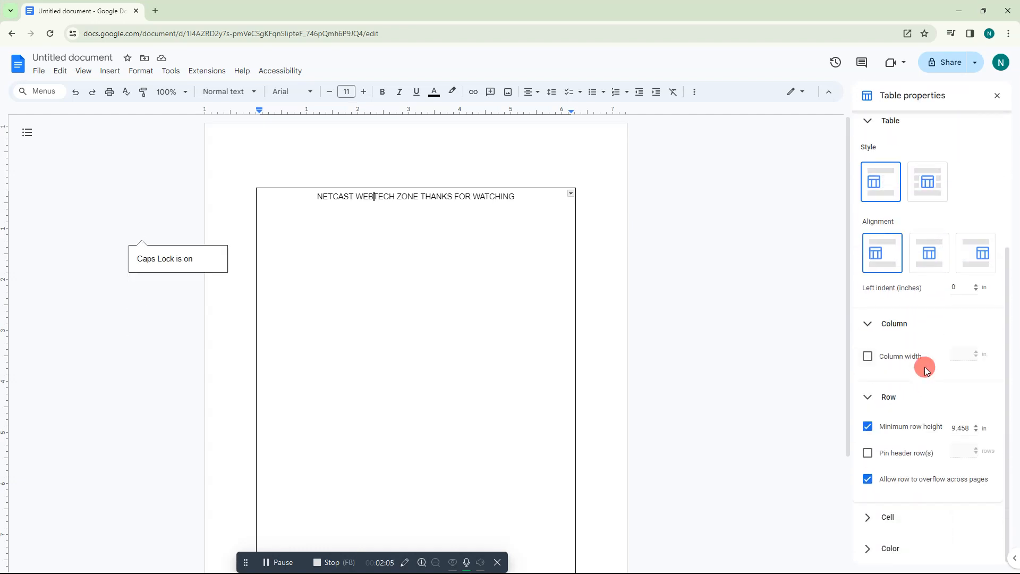
scroll(down, 3)
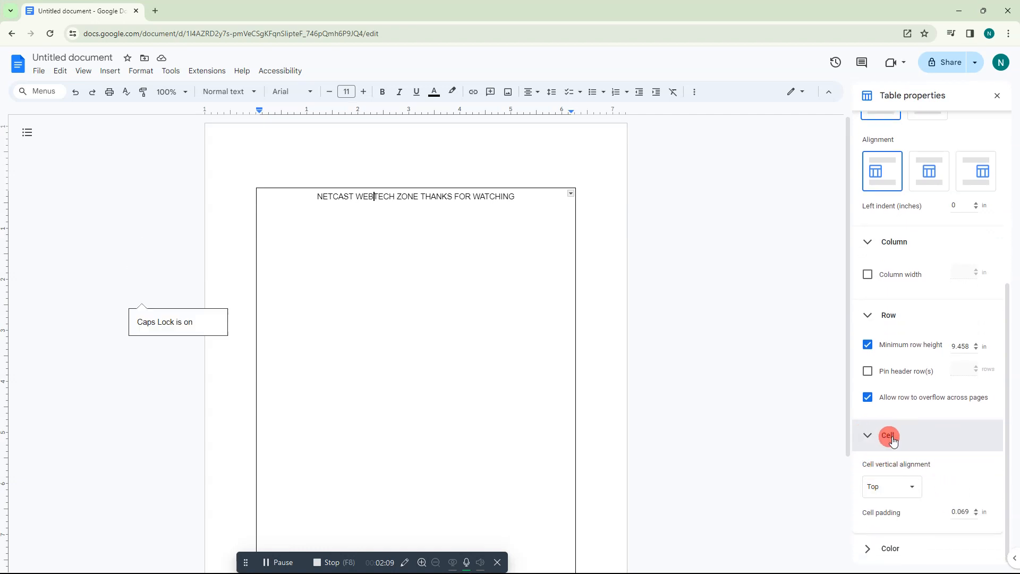
click(890, 487)
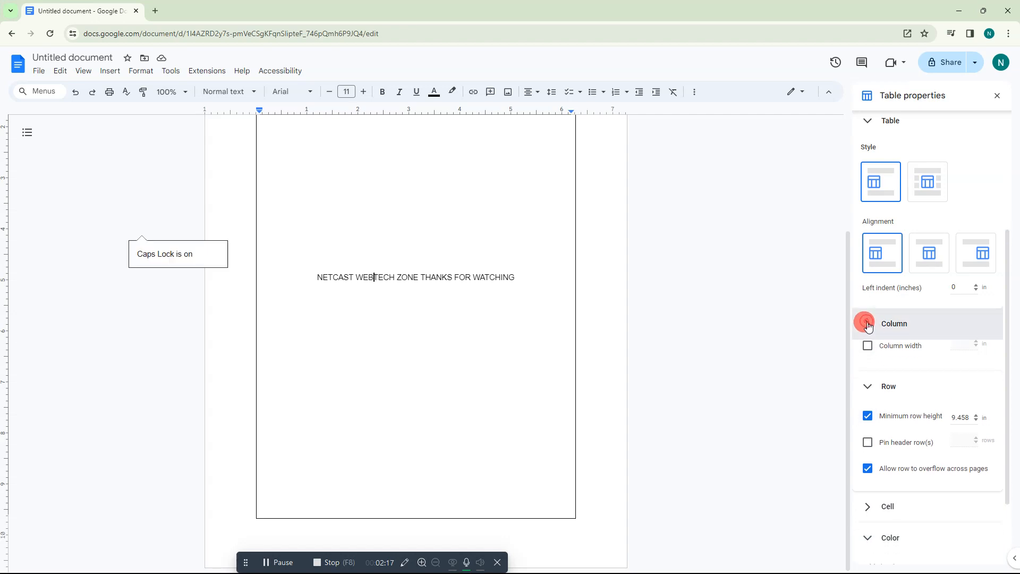
click(888, 120)
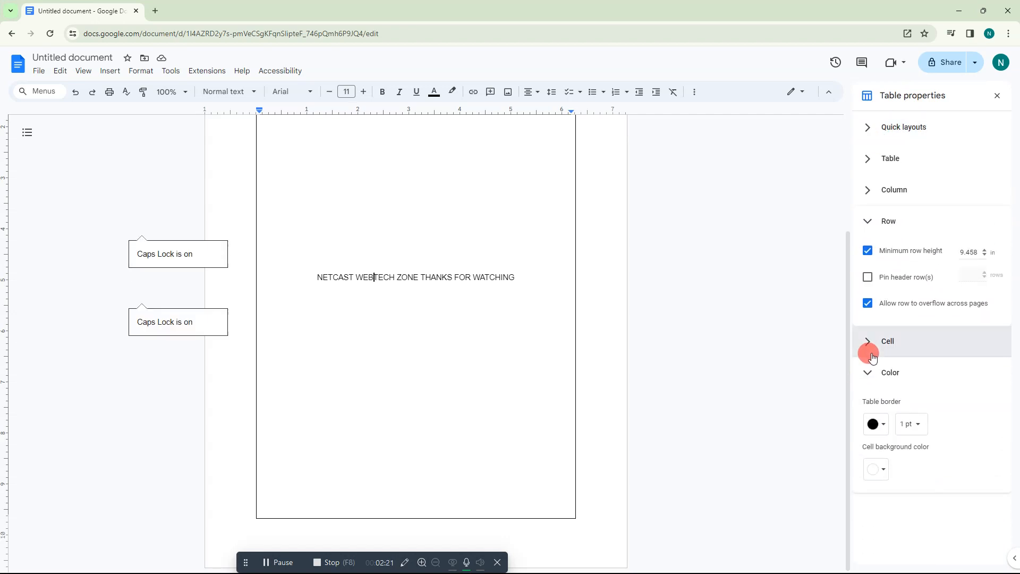
click(887, 220)
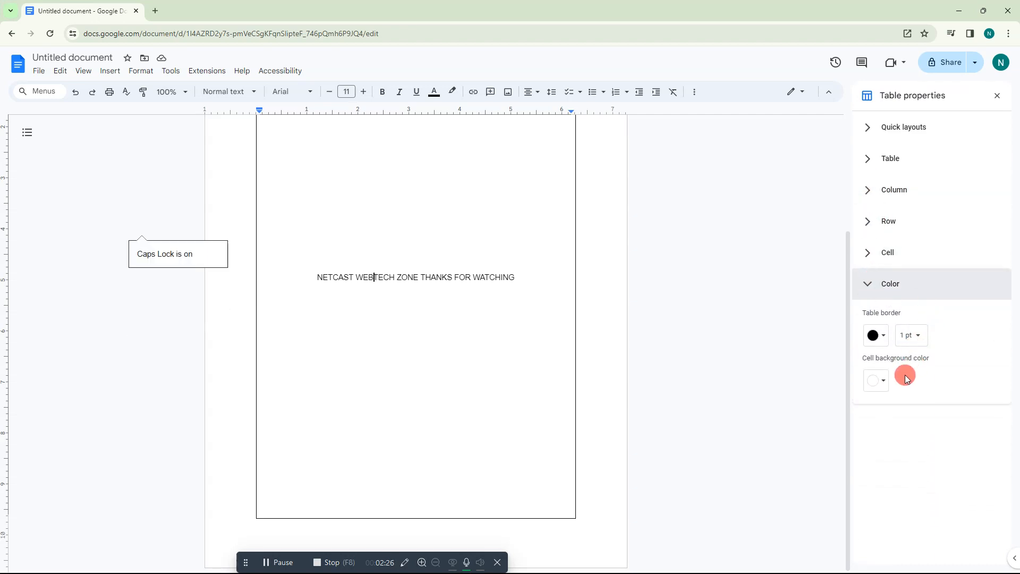
Set the table border width to 0 pt
click(909, 335)
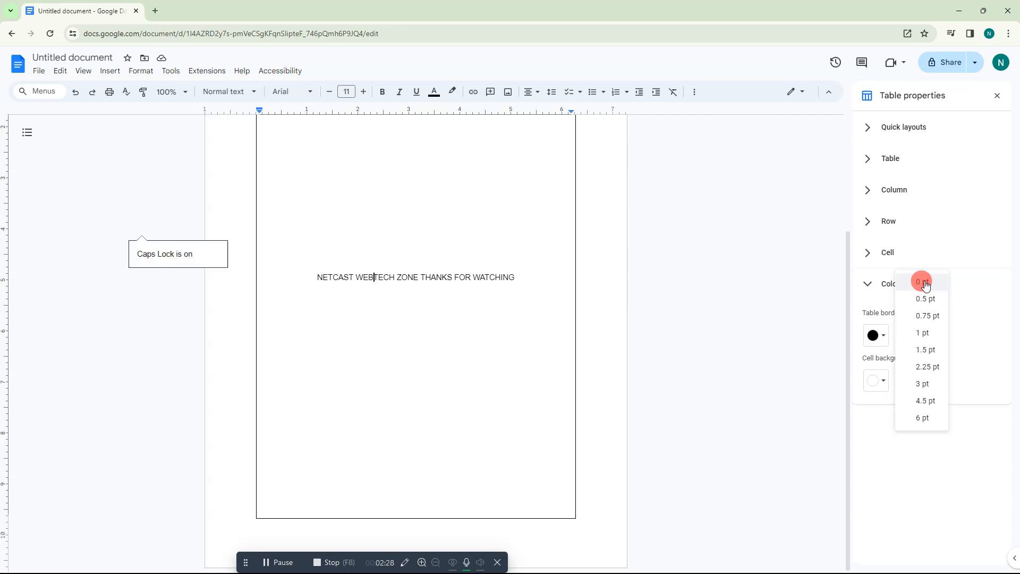
click(922, 282)
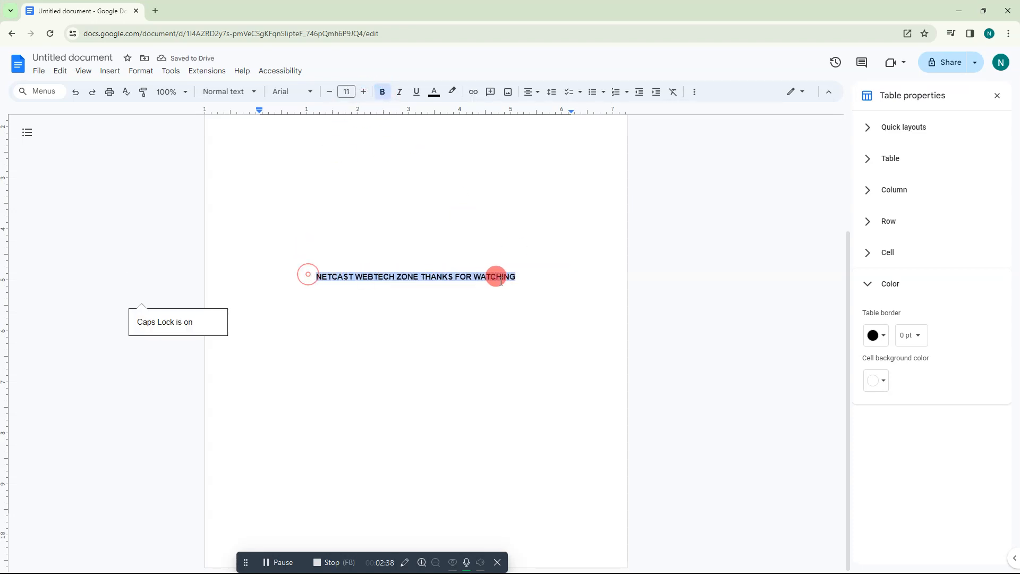
Adjust the NETCAST text size to about 16 pt
click(362, 91)
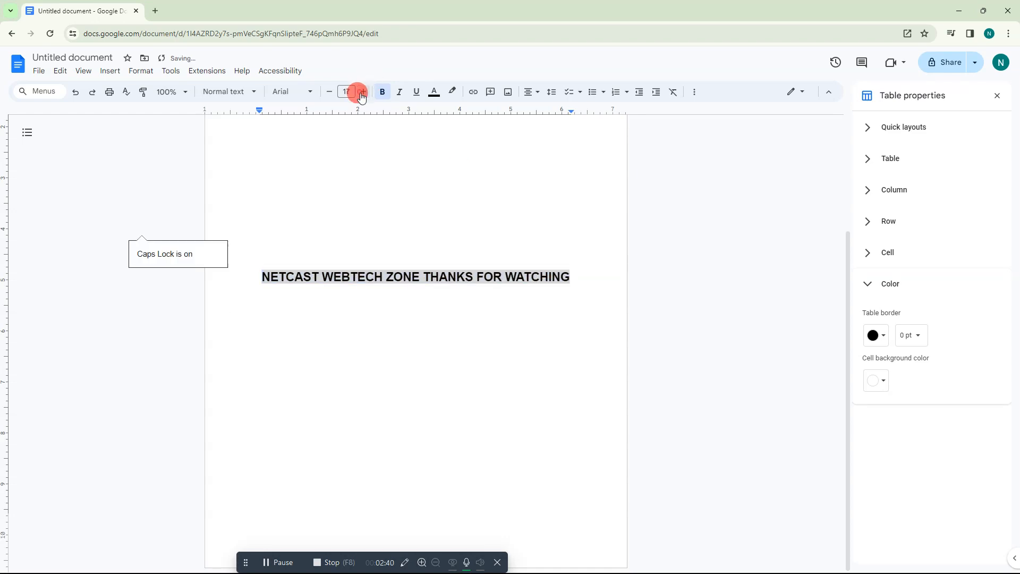
click(330, 91)
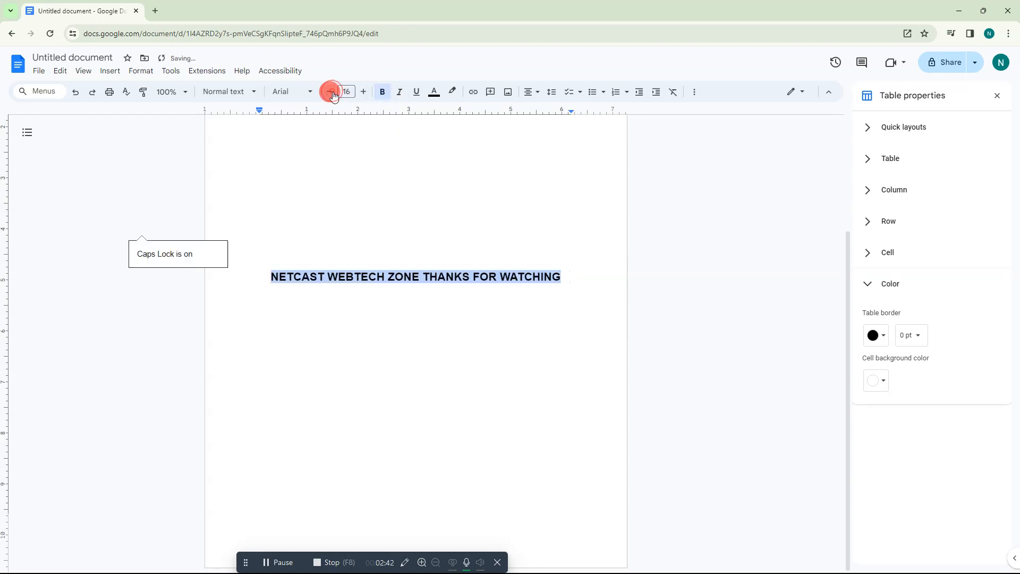